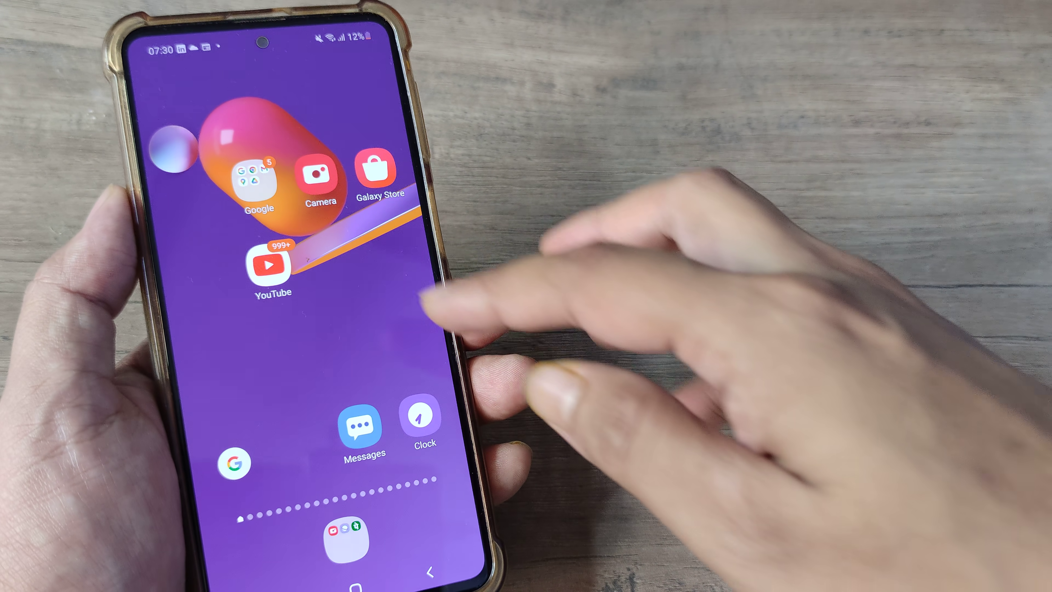
# Launch the Google One app from the home screen's Google folder to reach the storage plans page
pyautogui.click(258, 181)
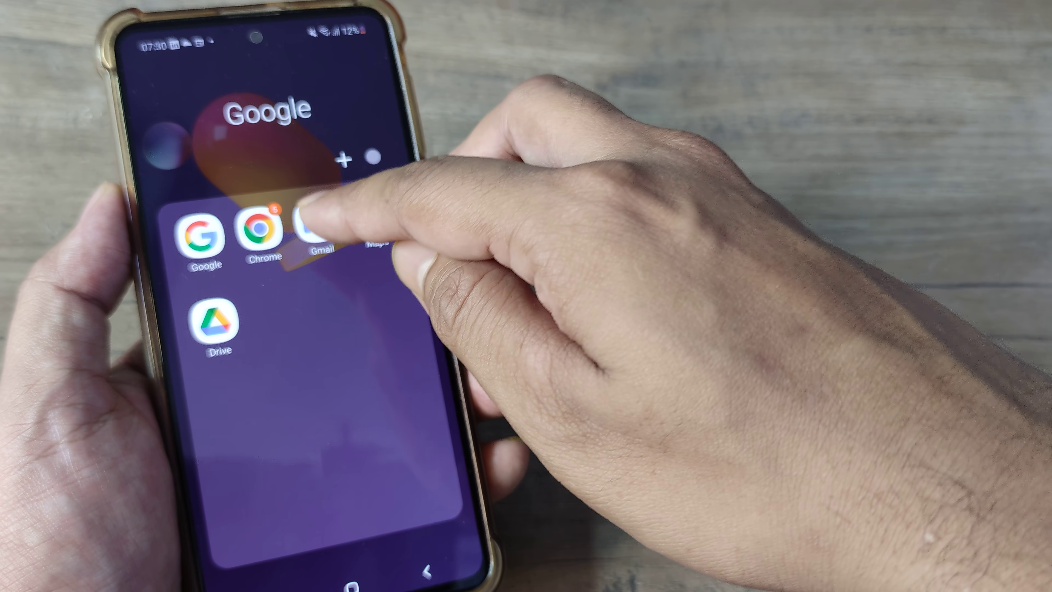
pyautogui.click(319, 238)
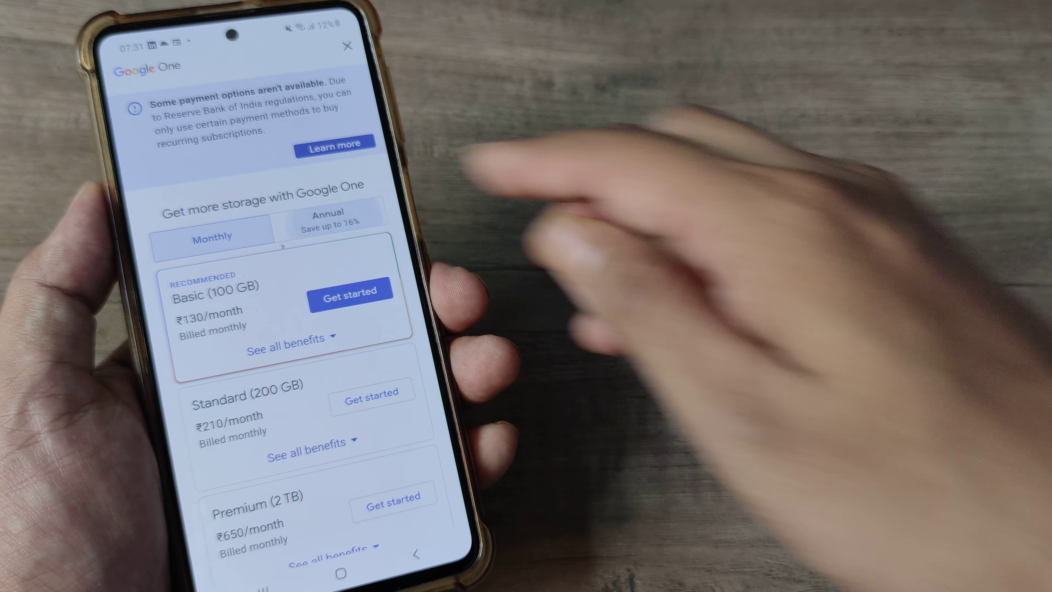
# Switch to annual pricing and start purchasing the Premium (2 TB) plan at ₹6,500/year
pyautogui.click(328, 225)
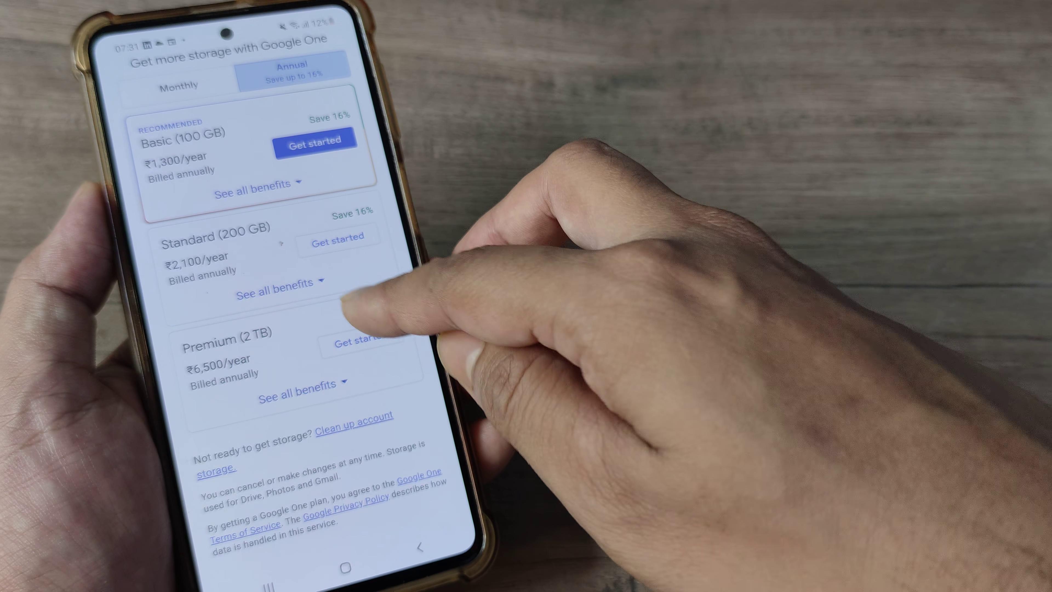
pyautogui.click(298, 383)
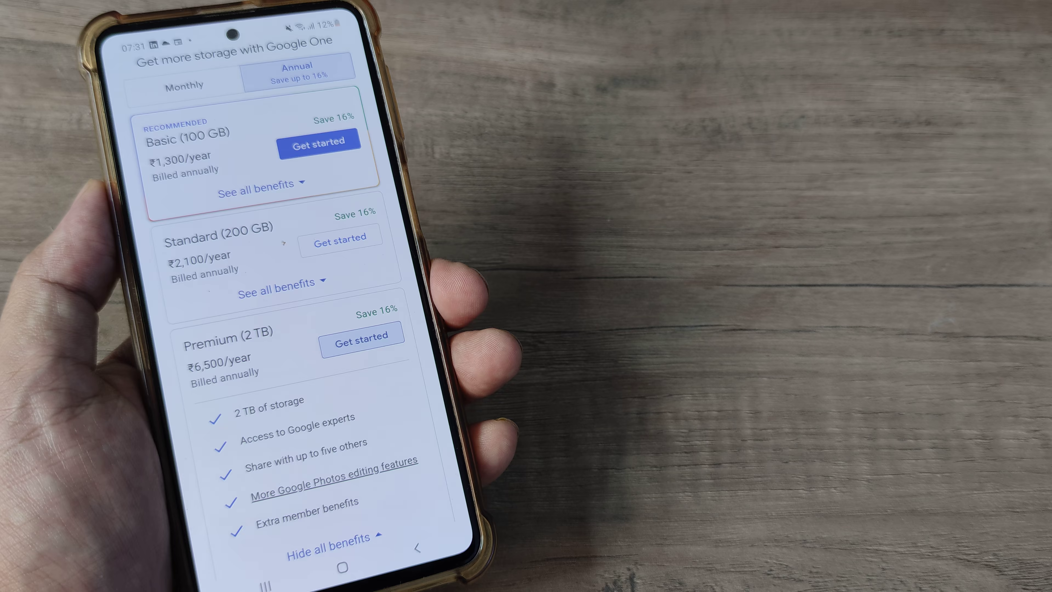
pyautogui.click(319, 142)
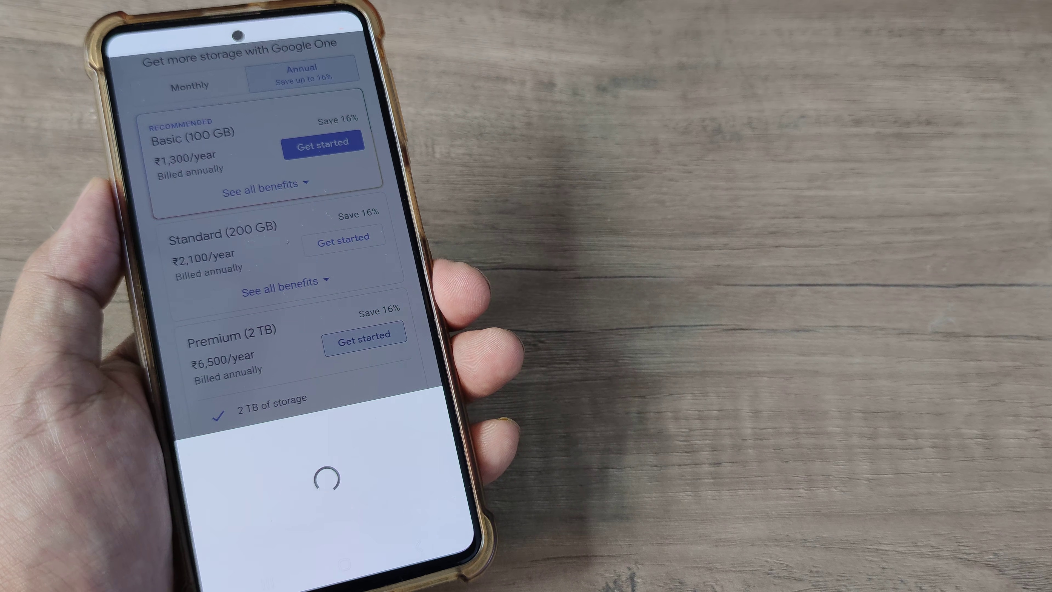
# Confirm buying the yearly 2 TB Google One plan for ₹6,500 with the UPI payment method
pyautogui.click(364, 335)
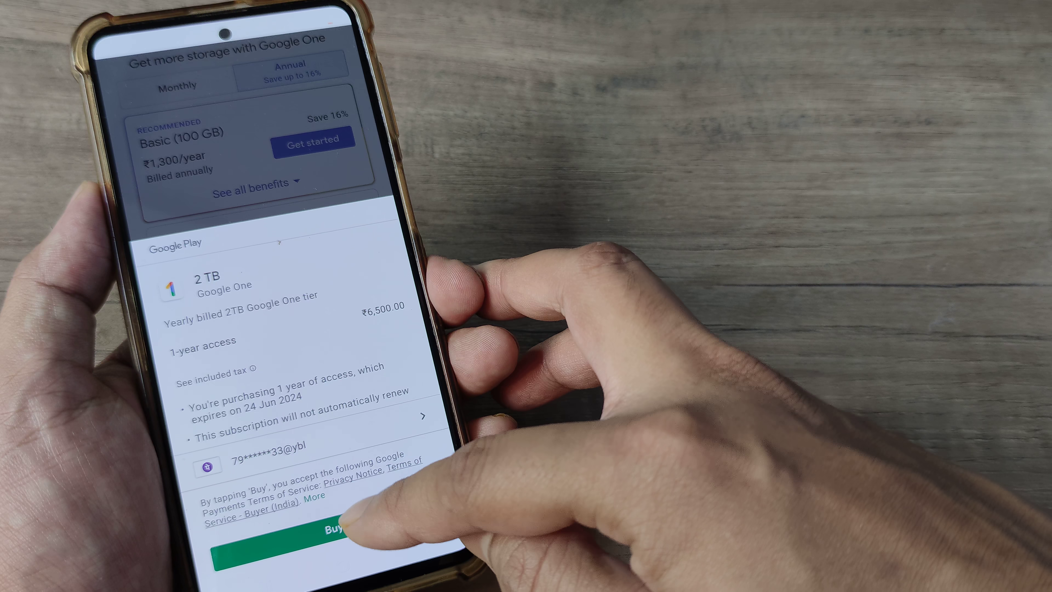
pyautogui.click(329, 531)
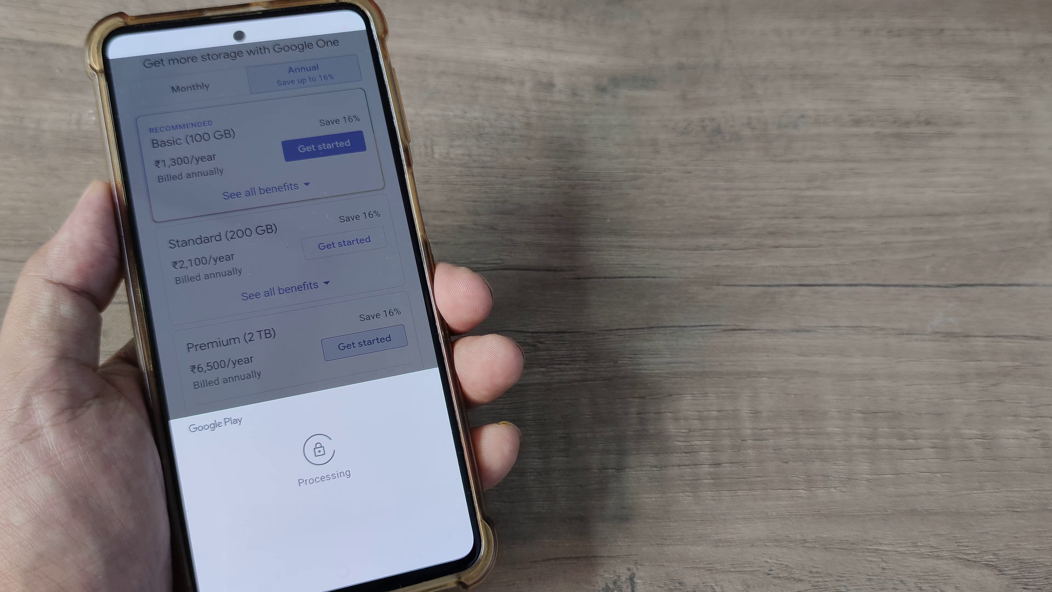
# In PhonePe on the other phone, accept and pay Google's ₹6,500 UPI request from the bank account
pyautogui.click(364, 337)
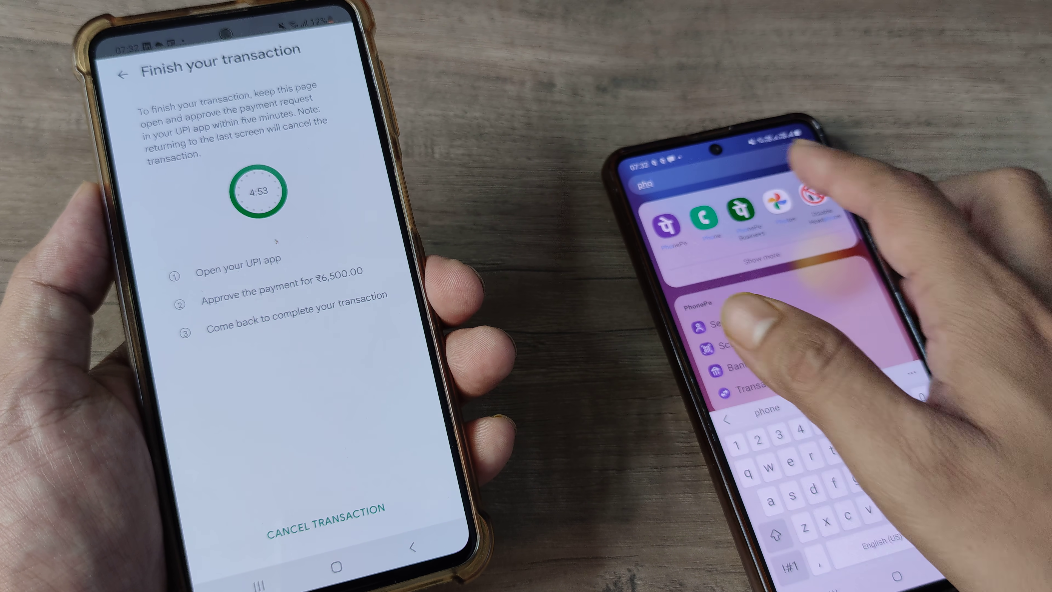
pyautogui.click(680, 215)
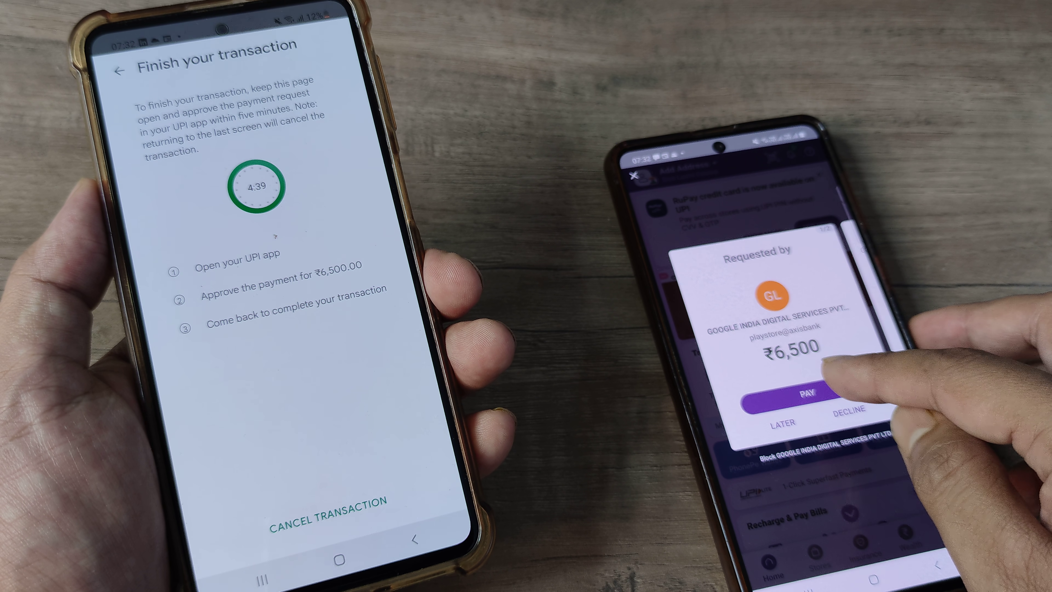
pyautogui.click(810, 391)
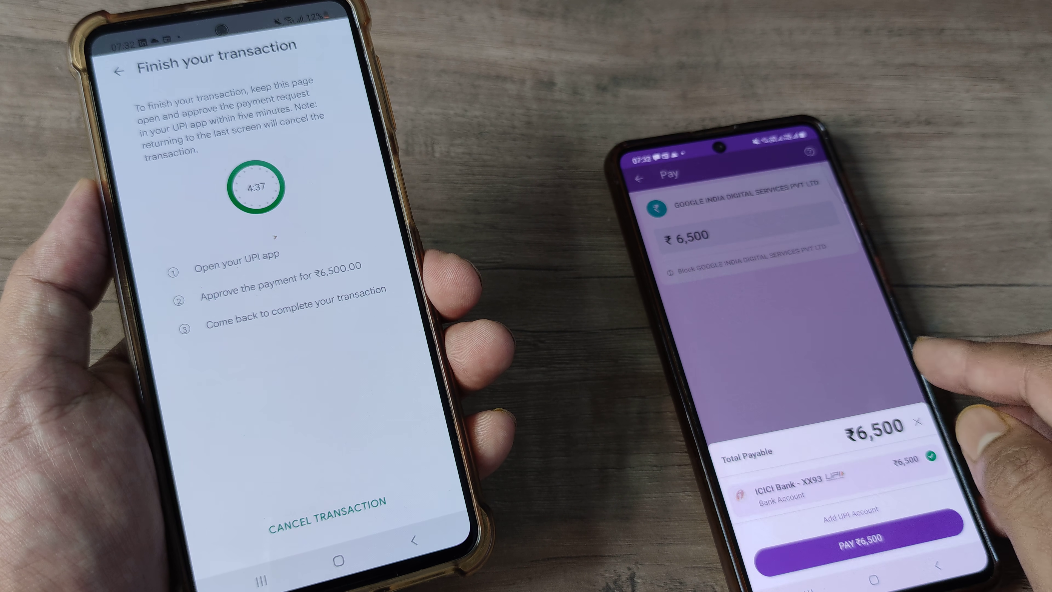
pyautogui.click(850, 544)
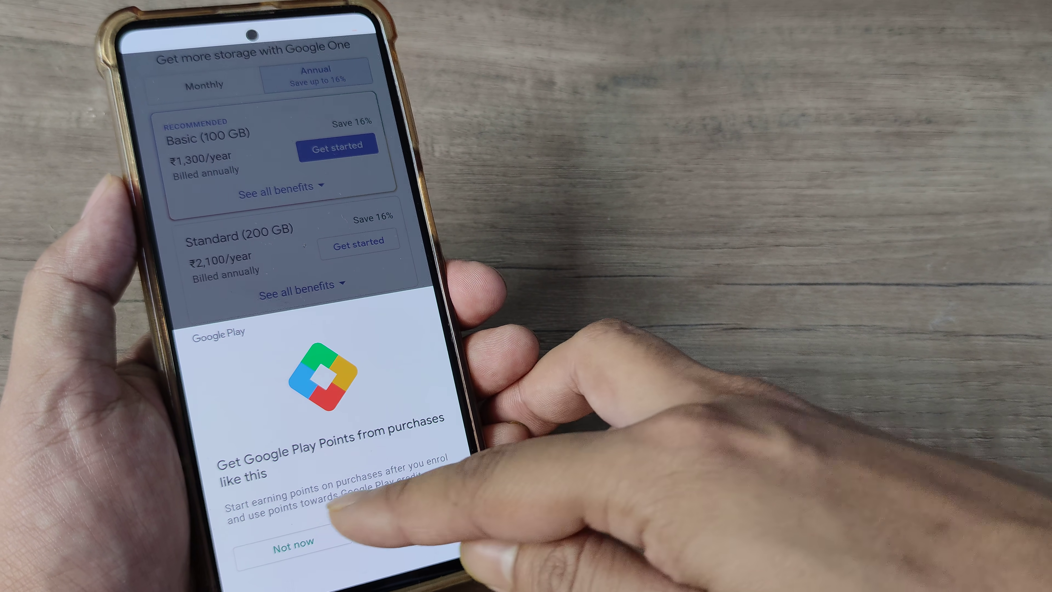
# Decline the Google Play Points offer and dismiss the 'You've got Google One' 2 TB confirmation
pyautogui.click(292, 540)
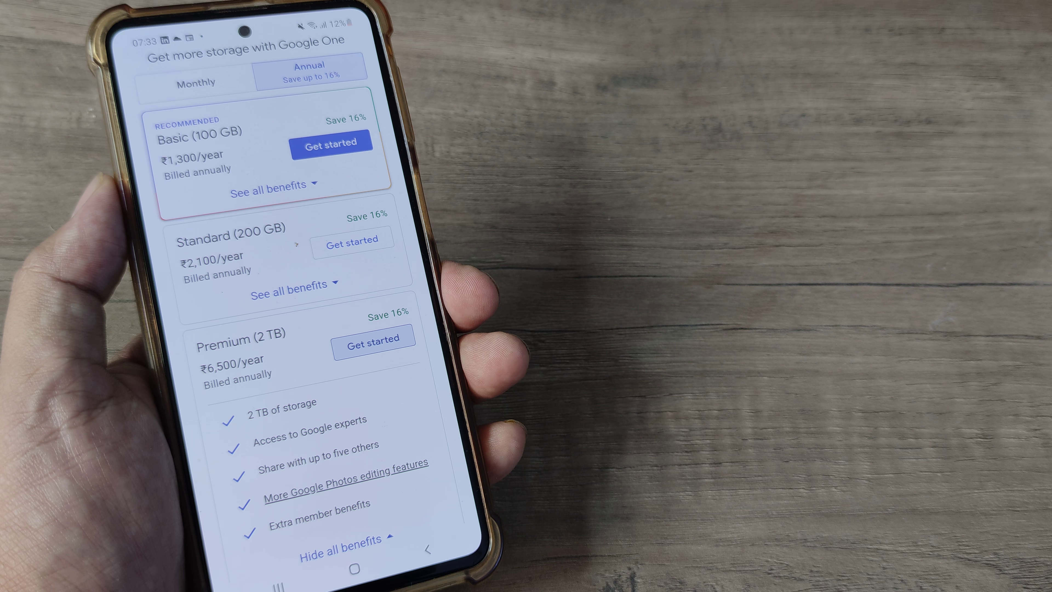
pyautogui.click(374, 337)
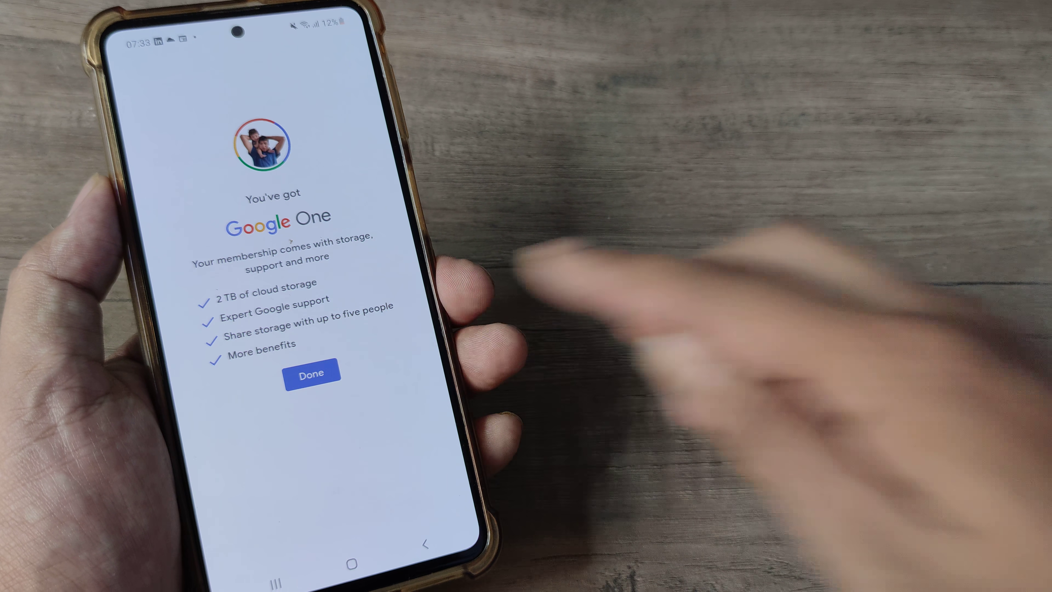
pyautogui.click(311, 372)
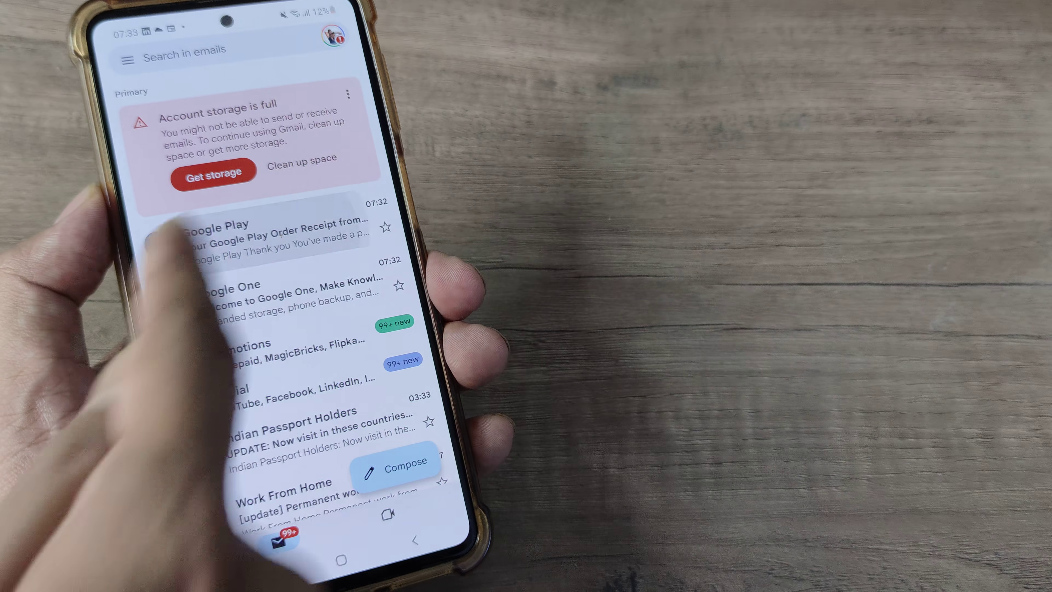
# Read the Gmail Google Play order receipt for the ₹6,500 2 TB plan down to the order number
pyautogui.click(269, 235)
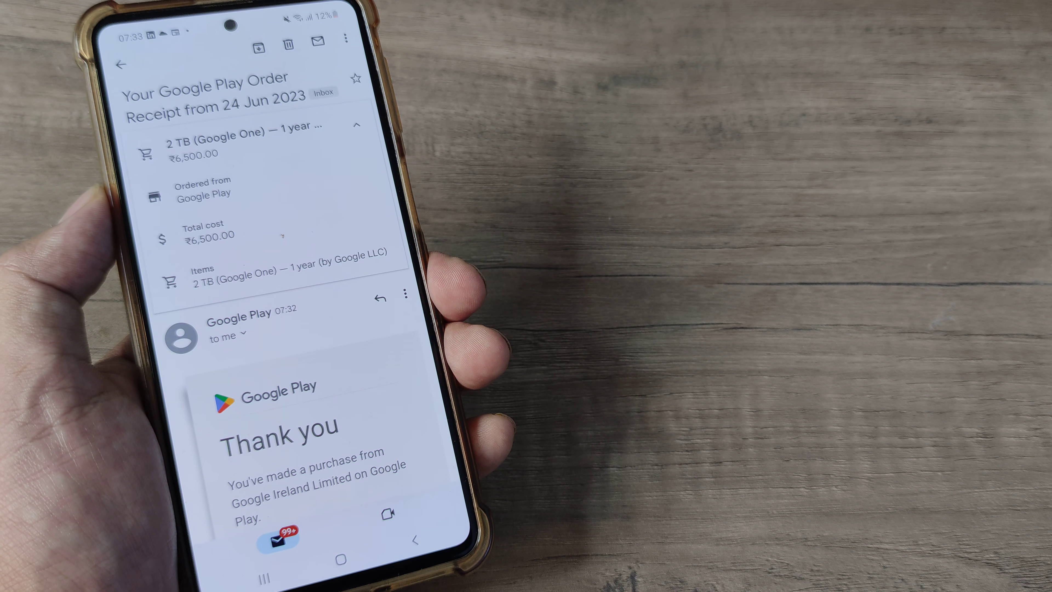
pyautogui.scroll(-3)
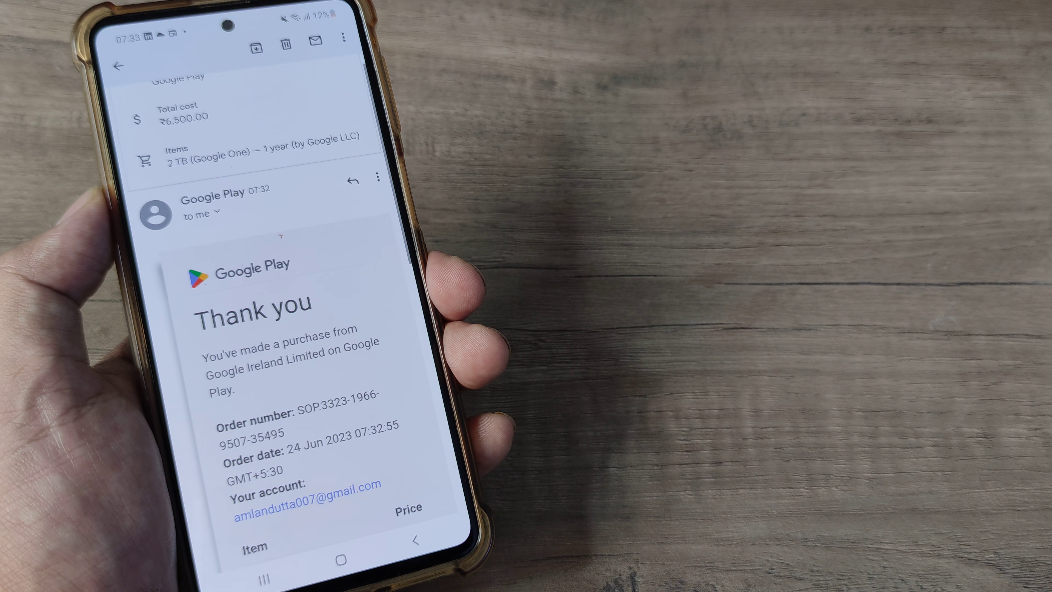